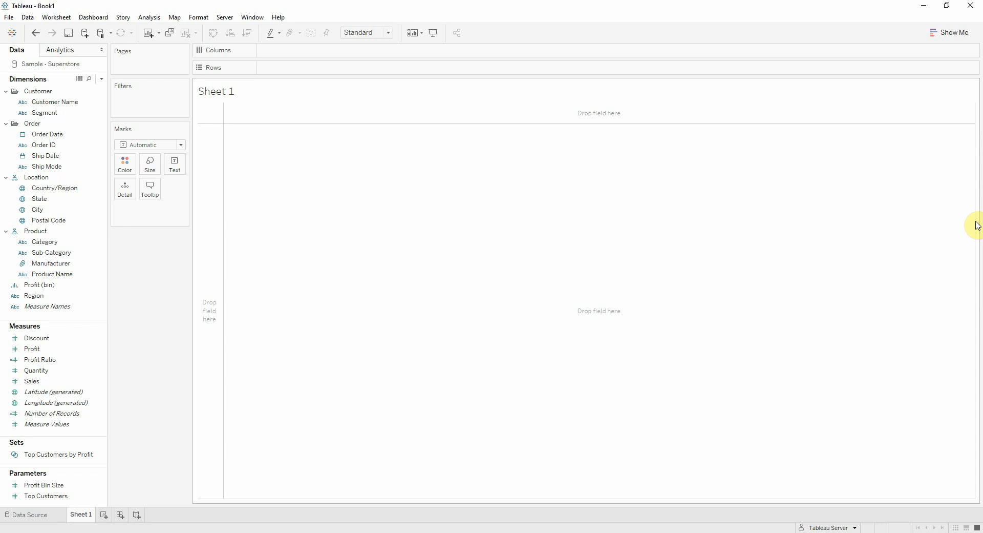
mouse_move(218, 113)
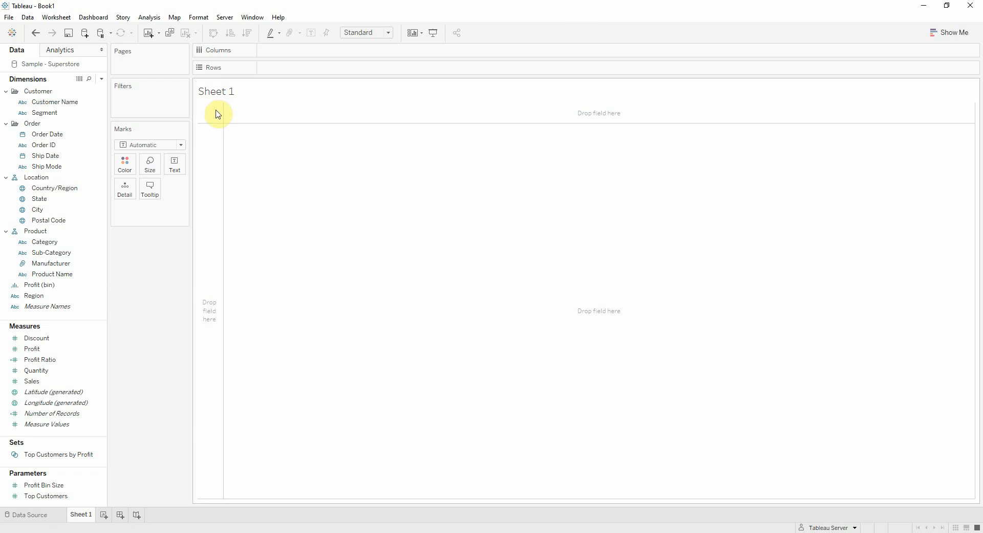
Create the calculated field Min Profit = MIN([Profit])
click(51, 412)
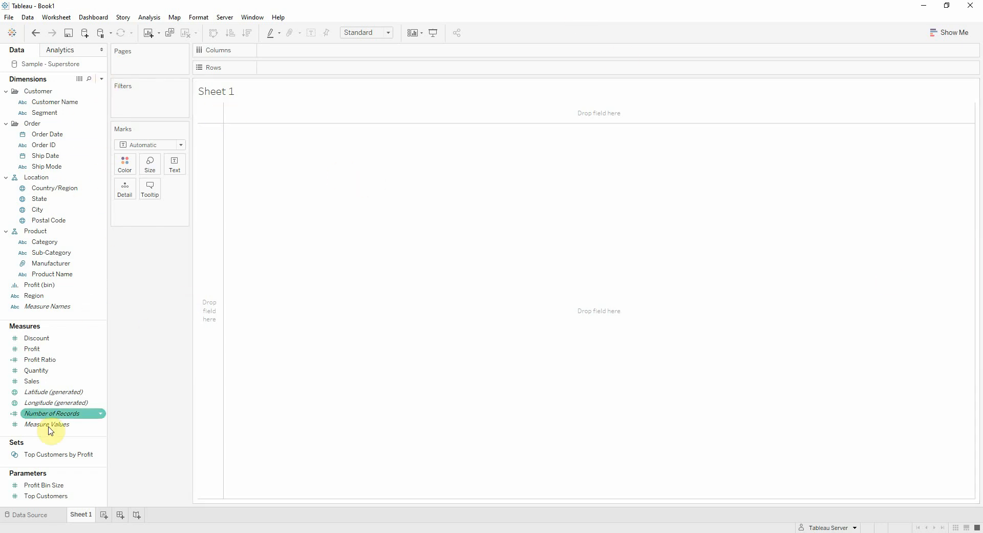
click(55, 188)
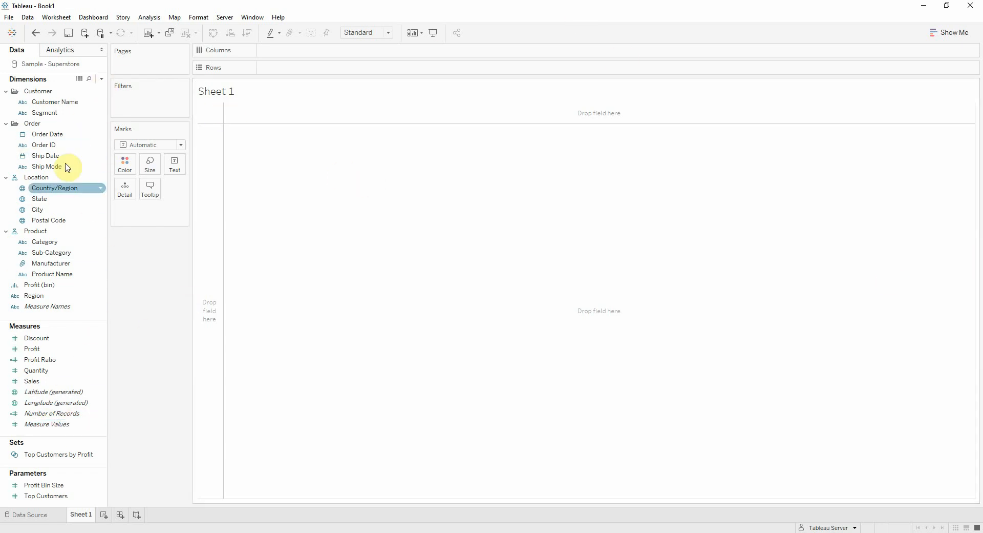
click(102, 79)
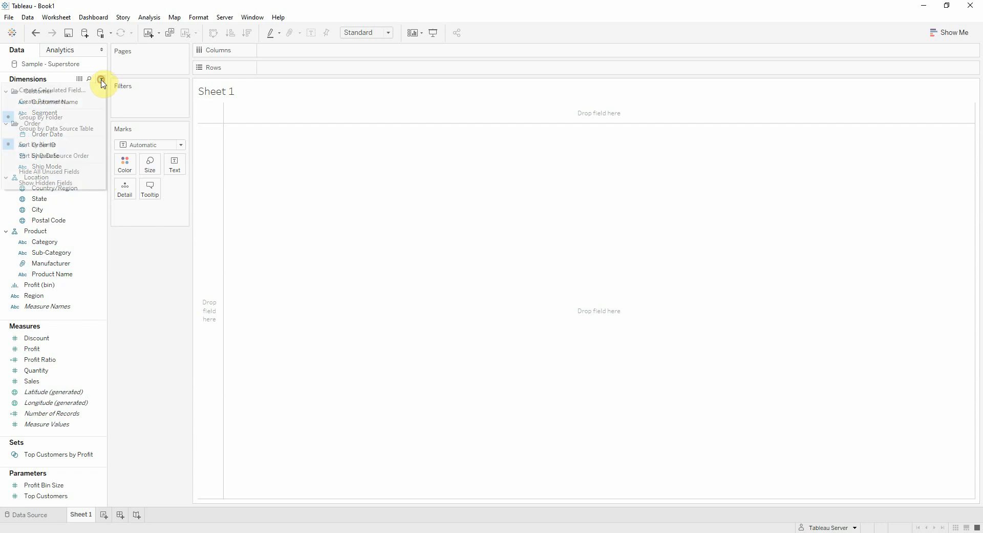
click(55, 90)
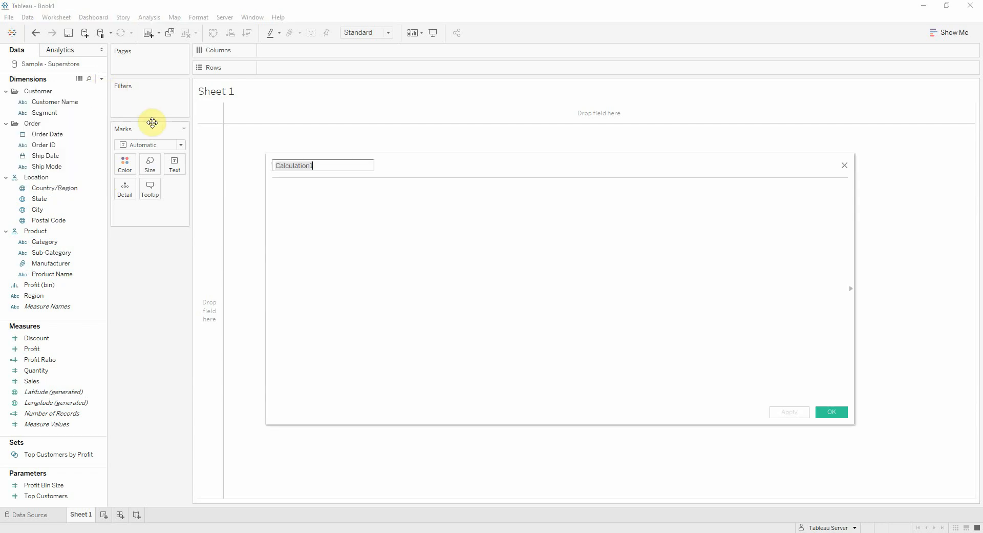
text(Min)
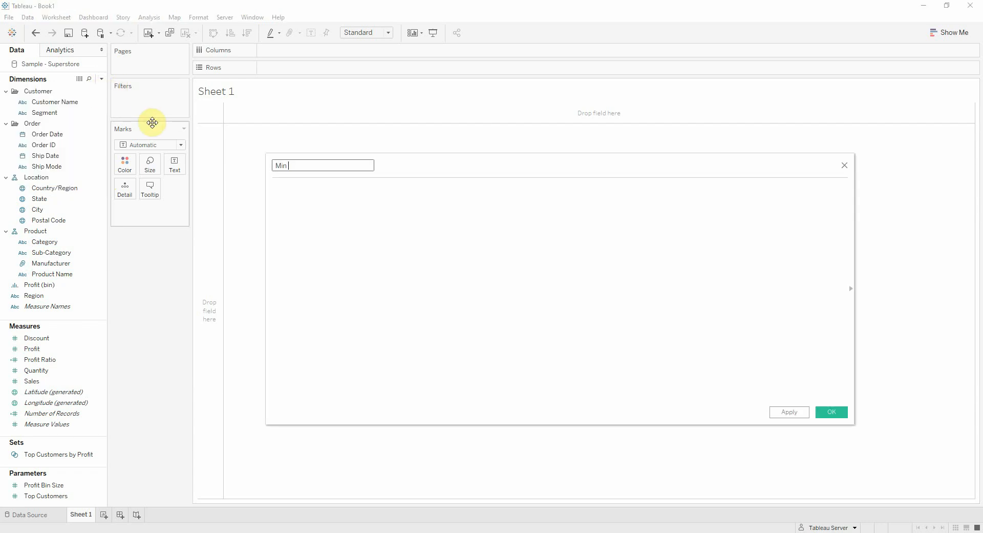
text(Profit)
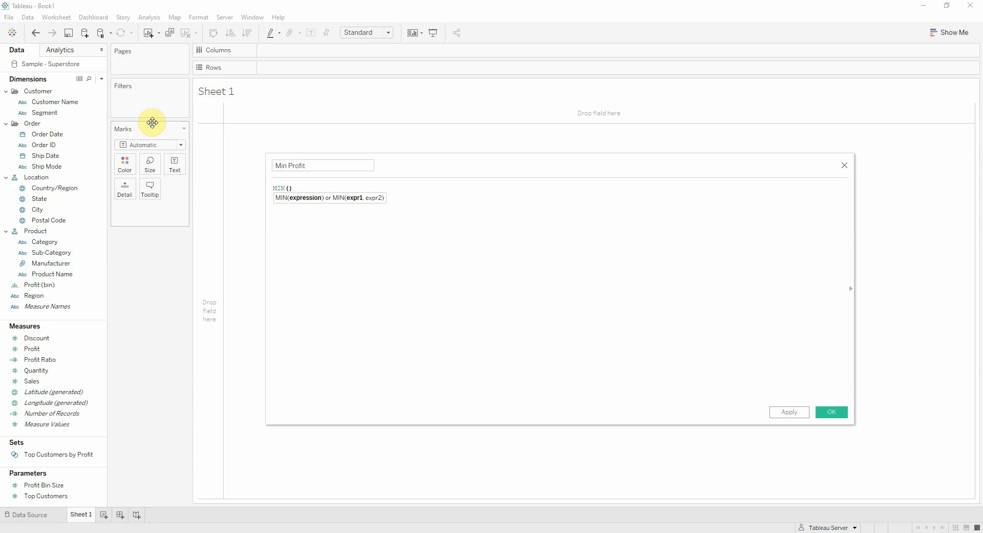
text([Profit])
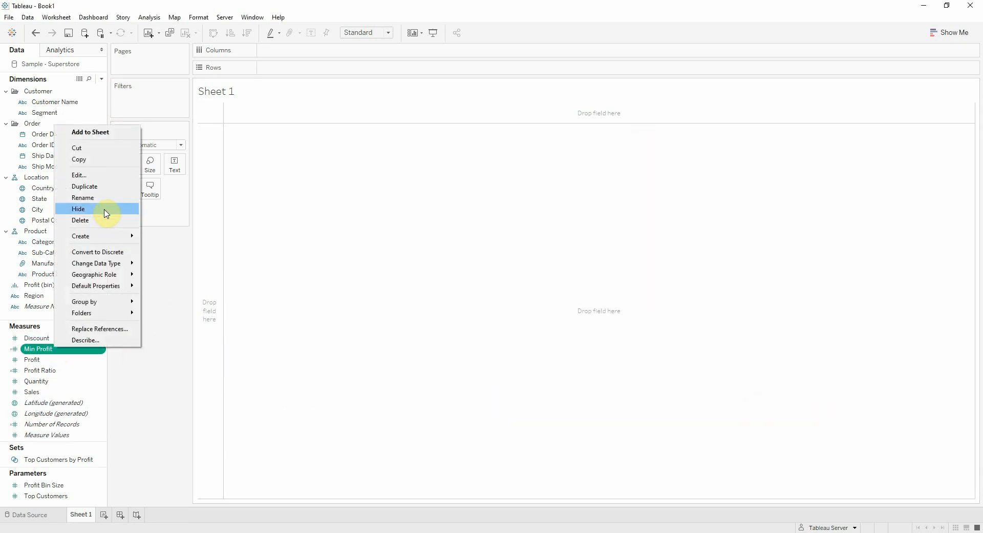
Duplicate it as Max Profit = MAX([Profit]) and save it
click(84, 186)
text(MAX([Profit]))
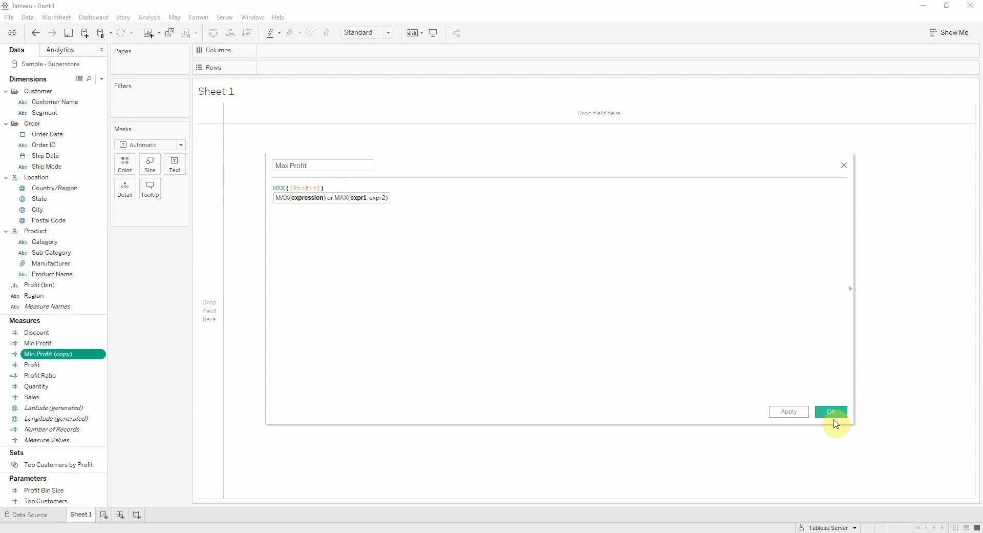
click(830, 410)
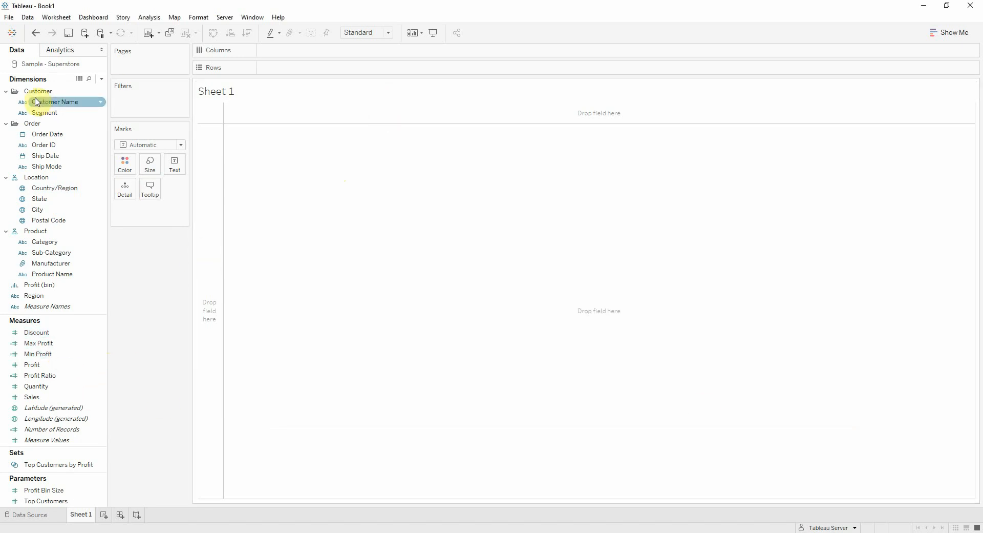
Place Order Date on Columns as discrete quarters, 2016 Q1 through 2019 Q4
drag(48, 134, 319, 102)
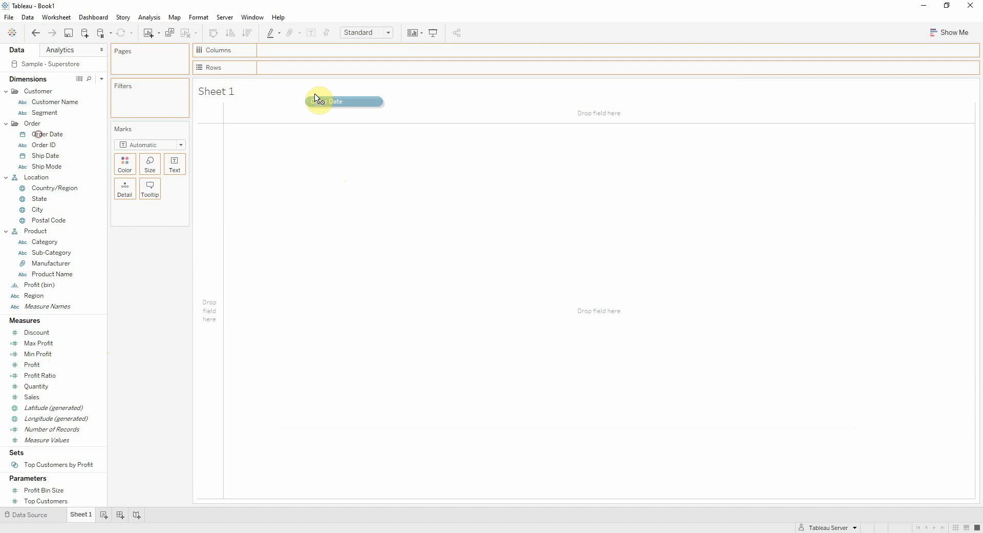
drag(320, 100, 296, 51)
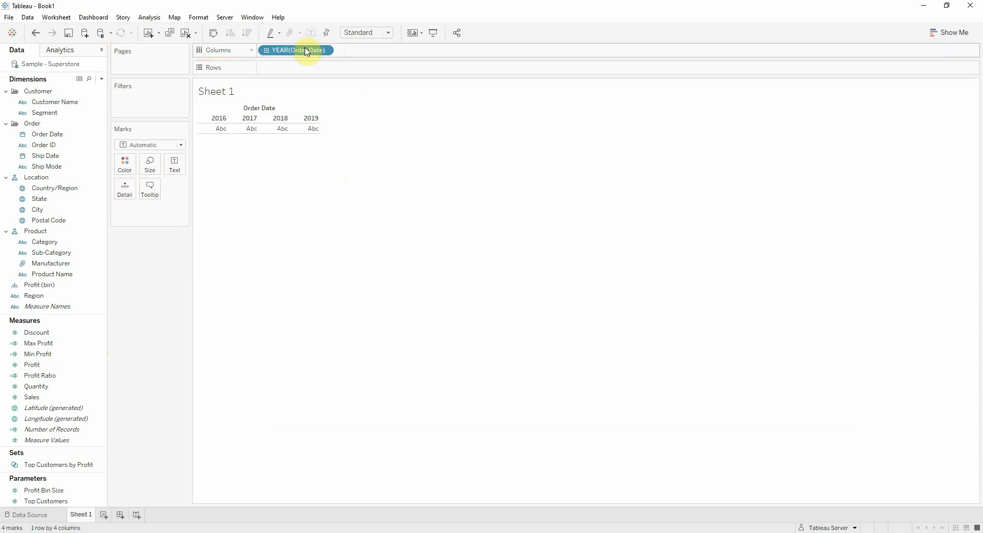
right_click(295, 50)
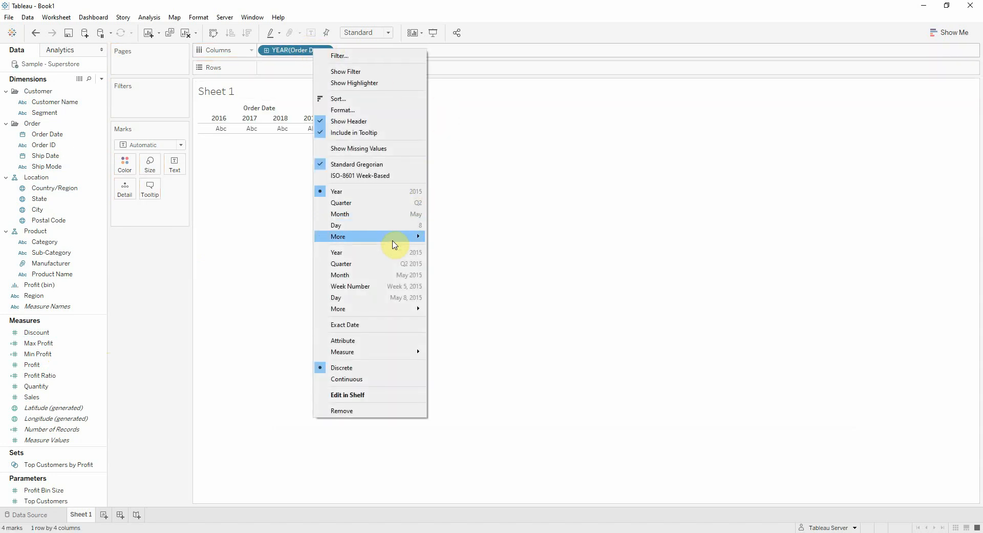
mouse_move(369, 263)
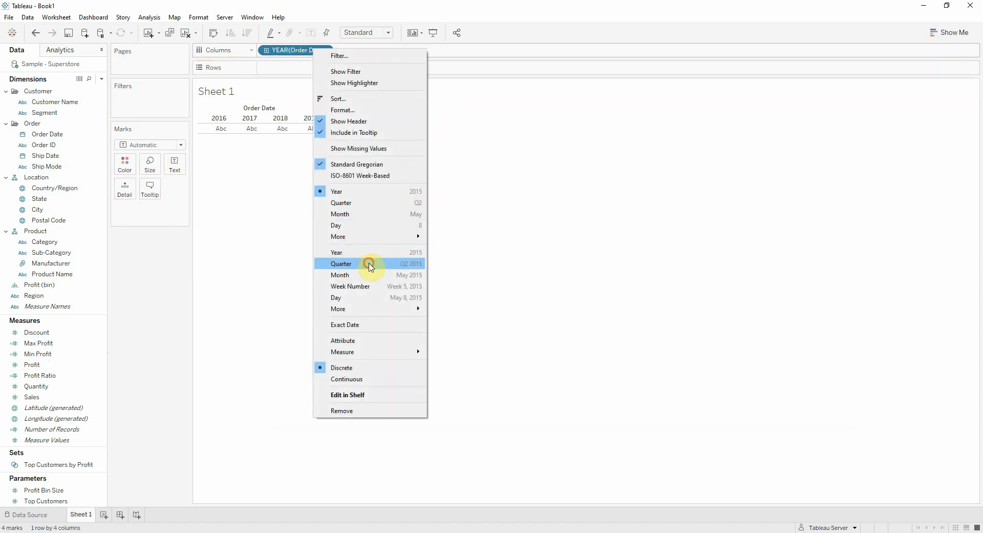
click(342, 263)
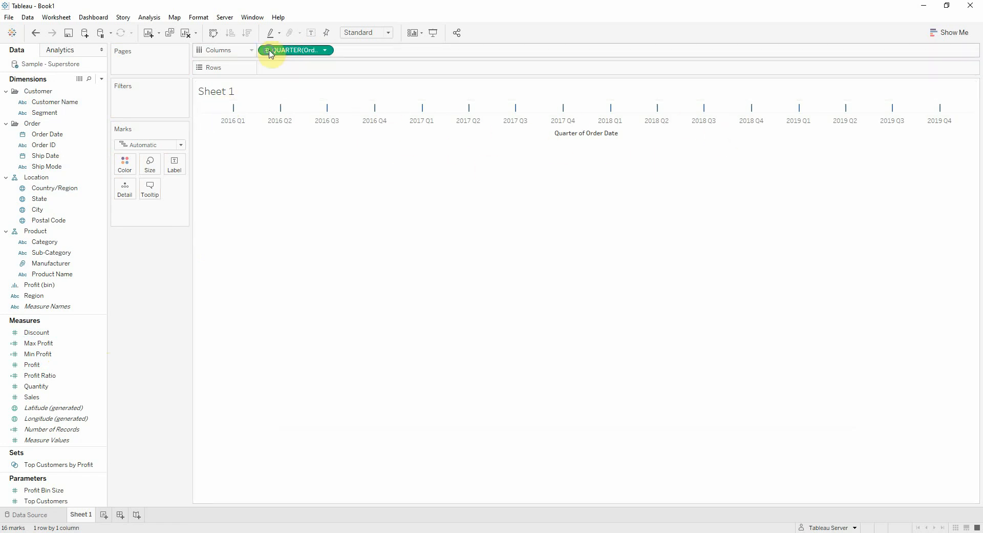
right_click(295, 50)
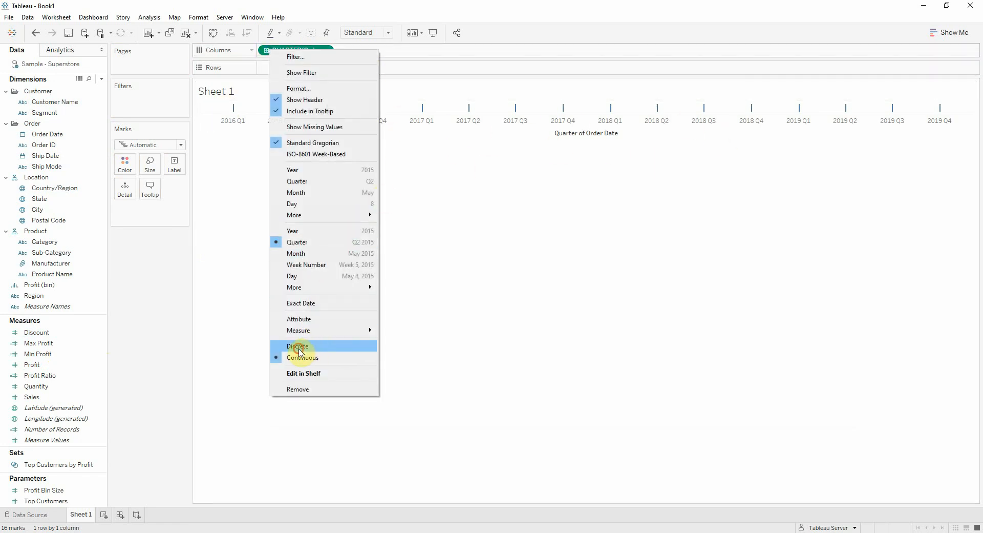
click(297, 345)
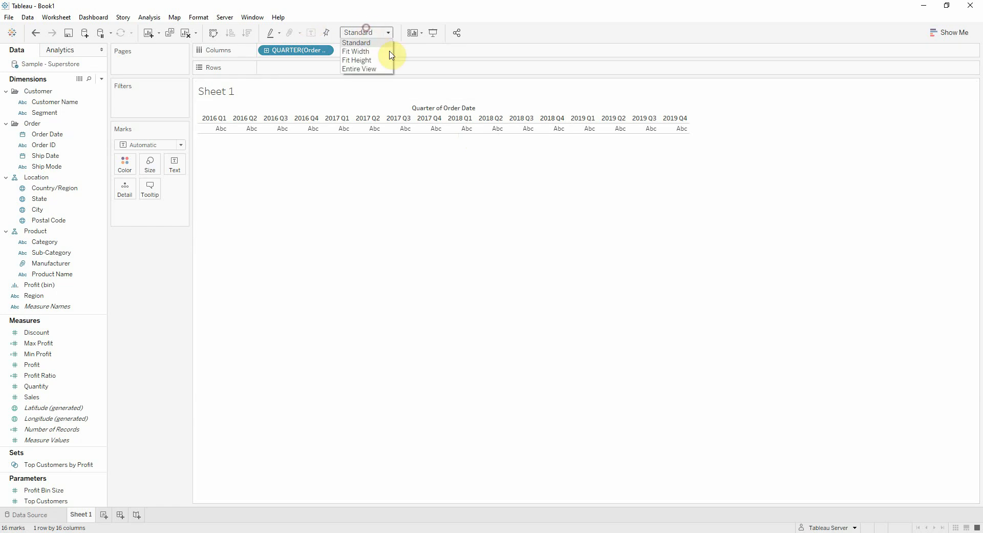
click(360, 68)
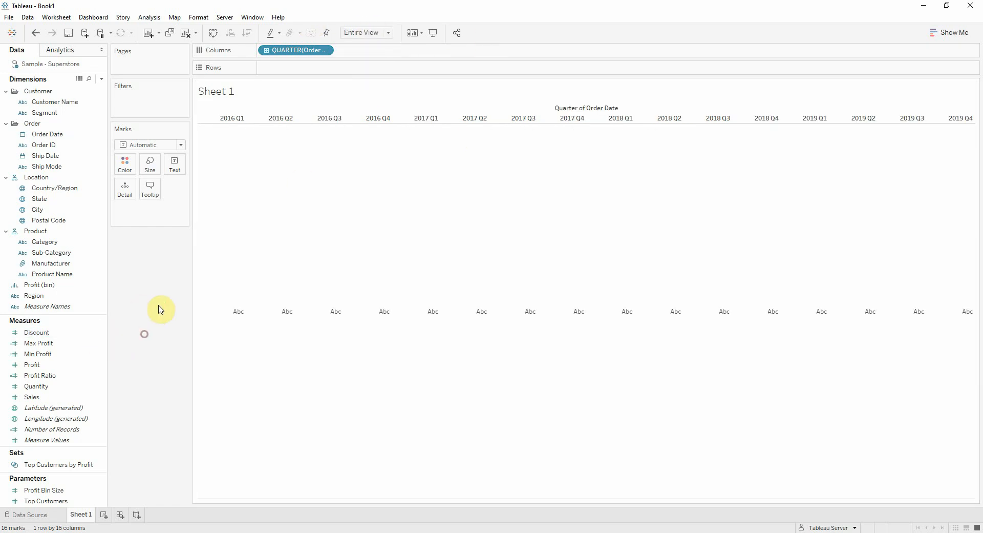
click(53, 429)
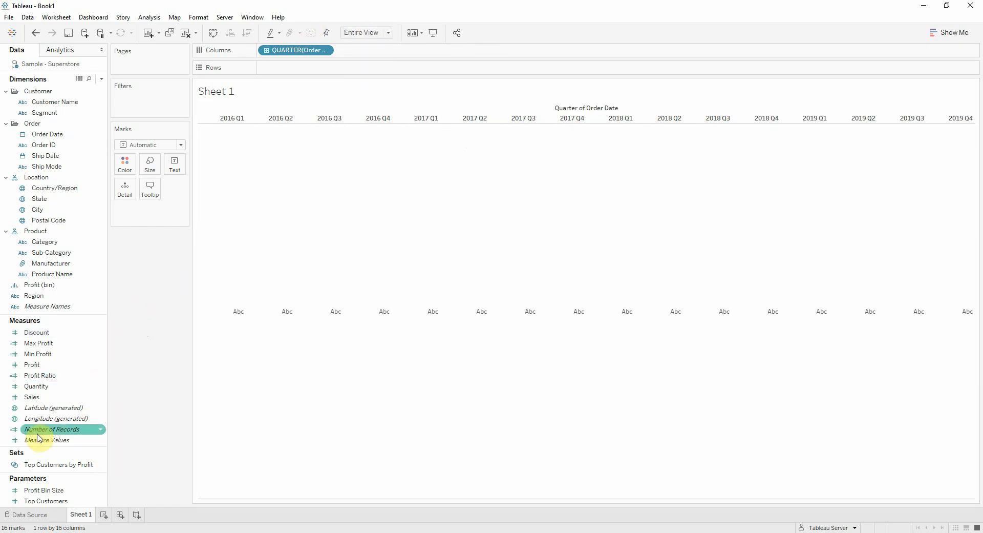
Put Measure Values on Rows, keeping only AGG(Max Profit) and AGG(Min Profit) as lines
click(47, 440)
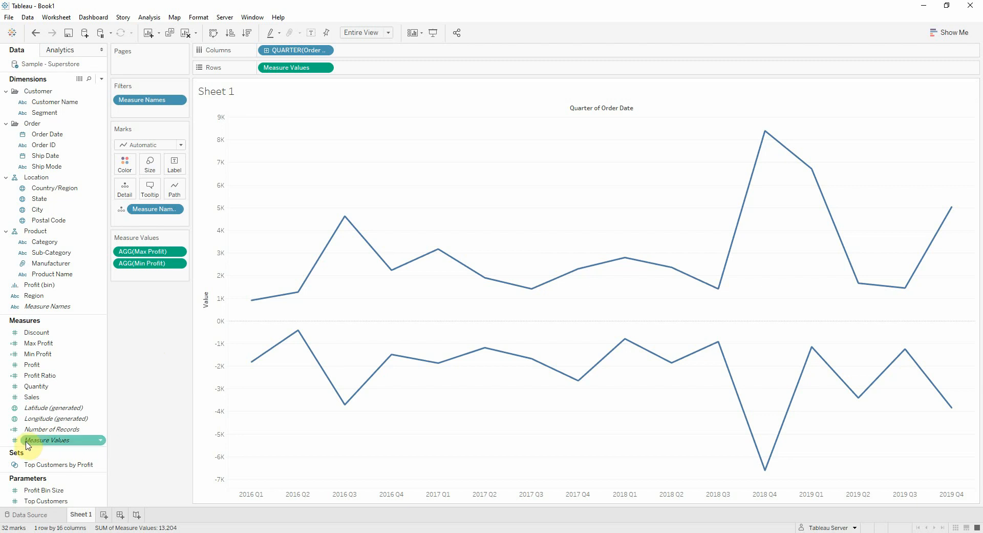
Duplicate the Measure Values pill on Rows to stack a second identical Max/Min Profit chart
drag(48, 439, 366, 68)
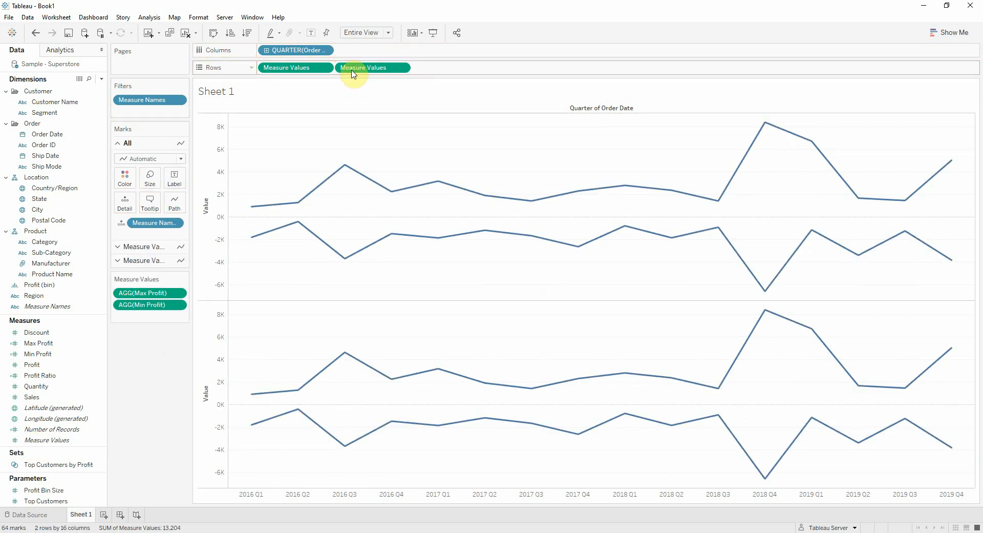
mouse_move(424, 105)
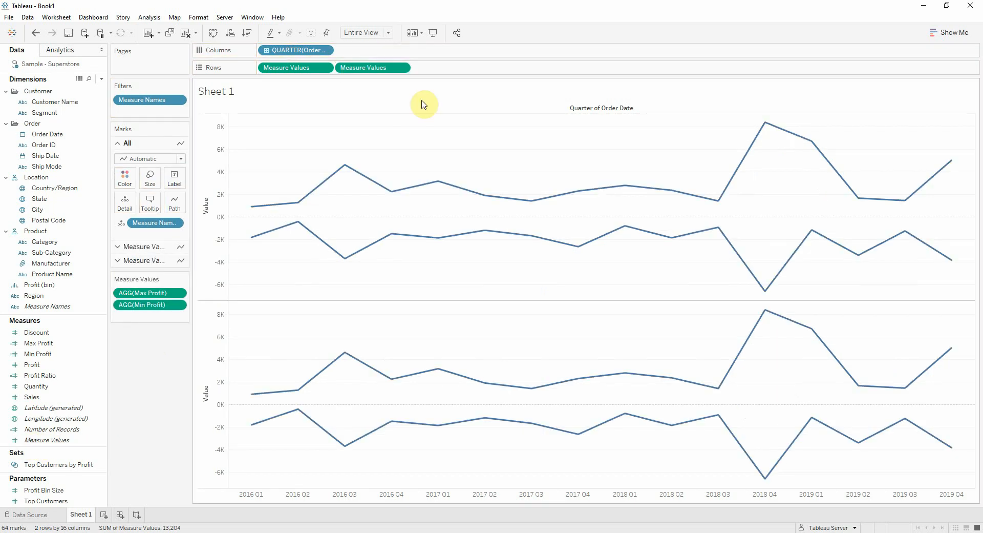
mouse_move(327, 328)
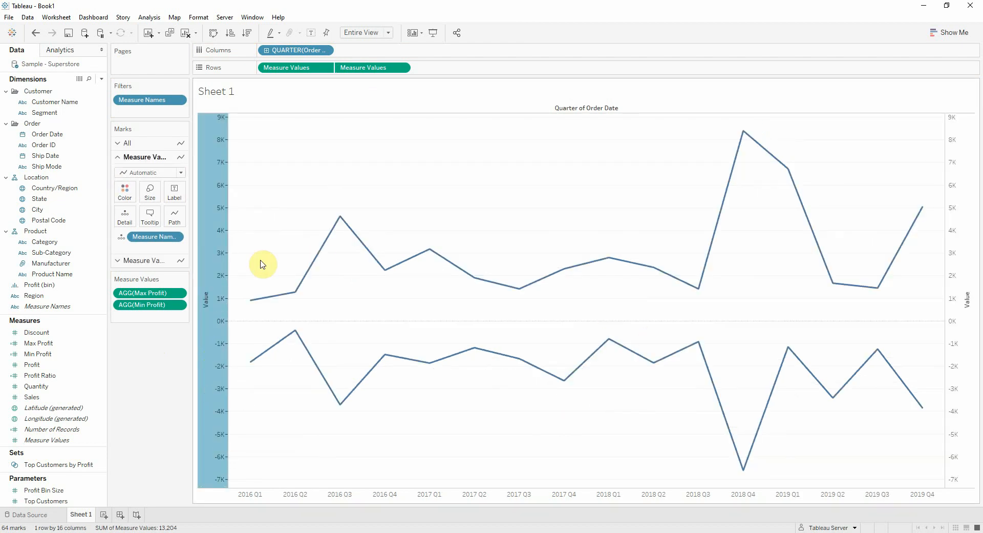
mouse_move(398, 151)
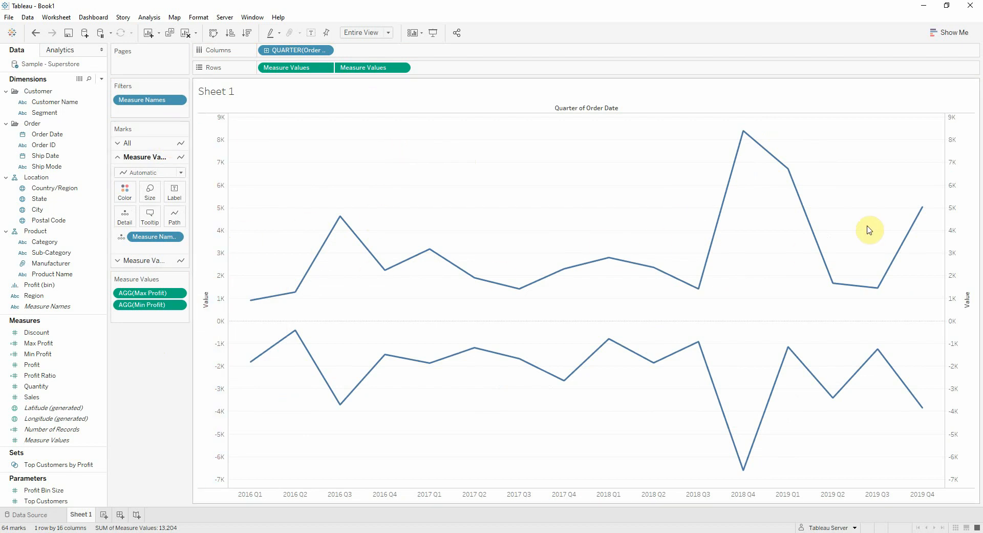
mouse_move(396, 181)
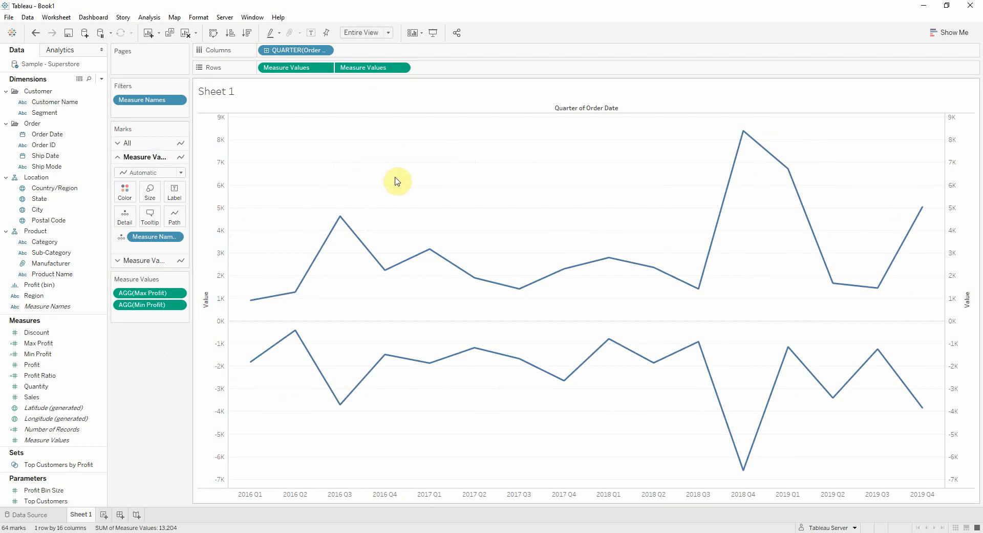
mouse_move(245, 130)
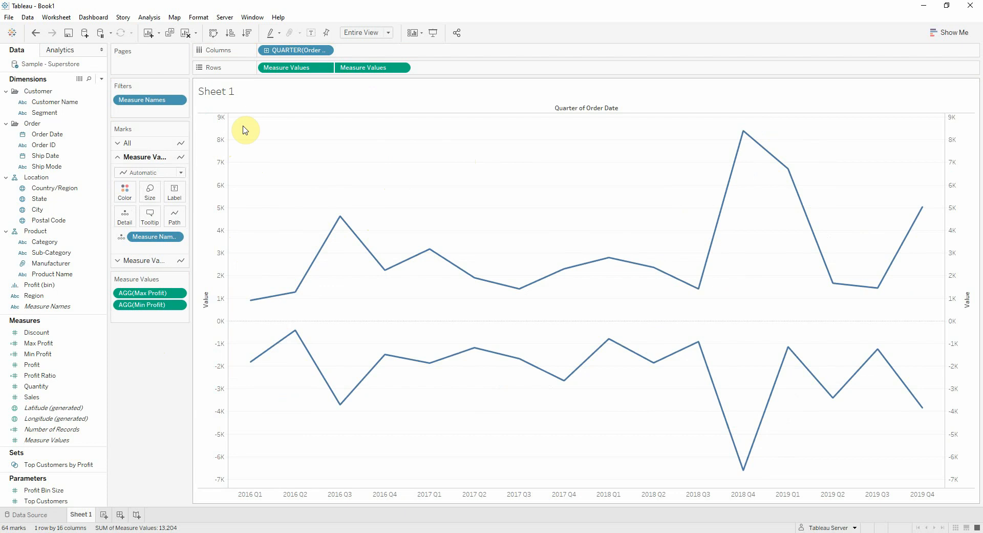
mouse_move(139, 168)
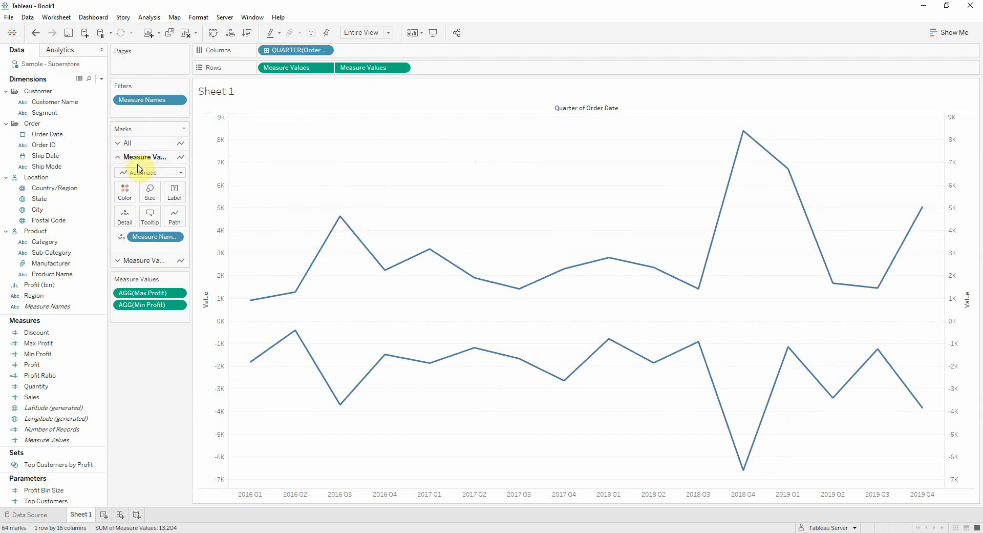
Set the first Measure Values layer to circles colored by Measure Names, the second joined by Path
click(150, 172)
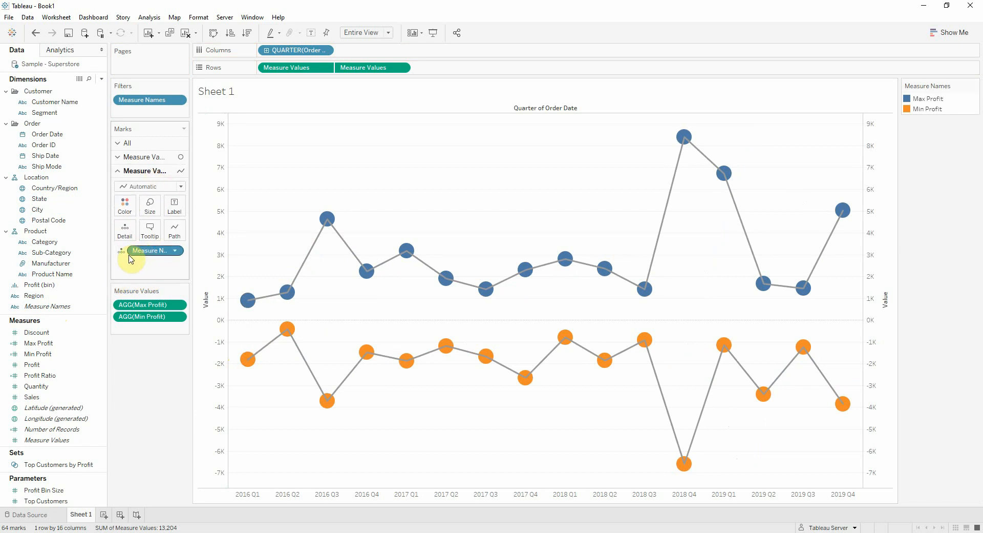
mouse_move(135, 257)
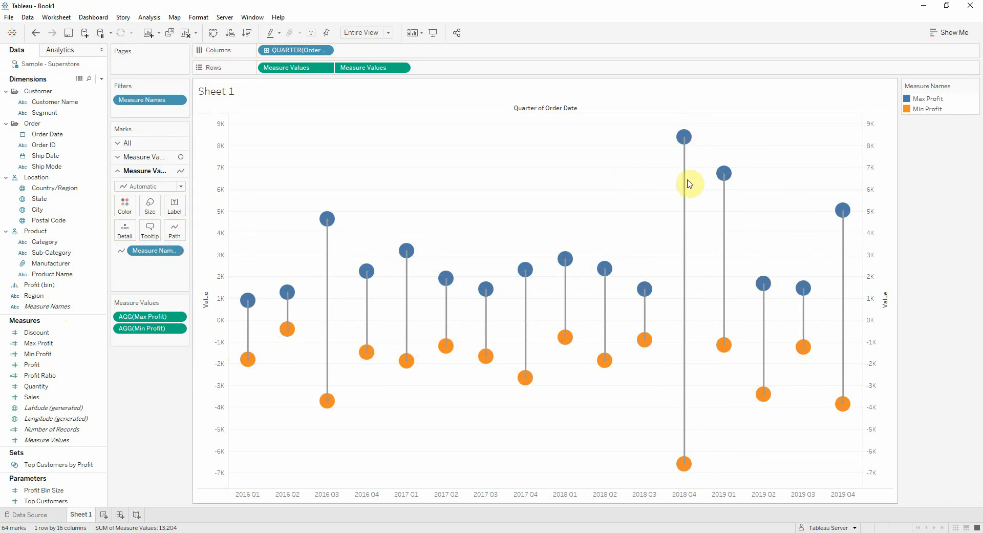
mouse_move(560, 177)
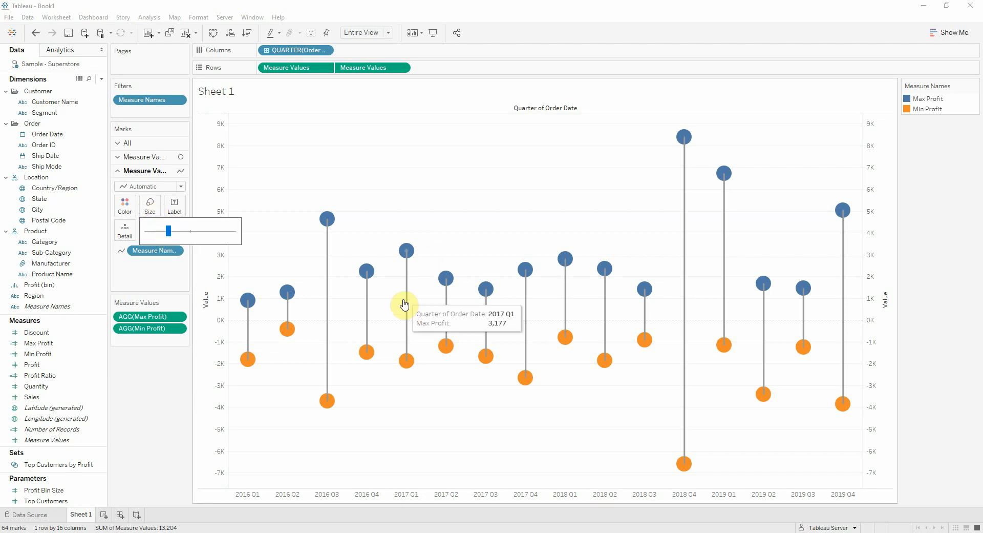
Widen the line marks' Size so each Max-to-Min connector becomes a thick grey bar
drag(167, 230, 227, 235)
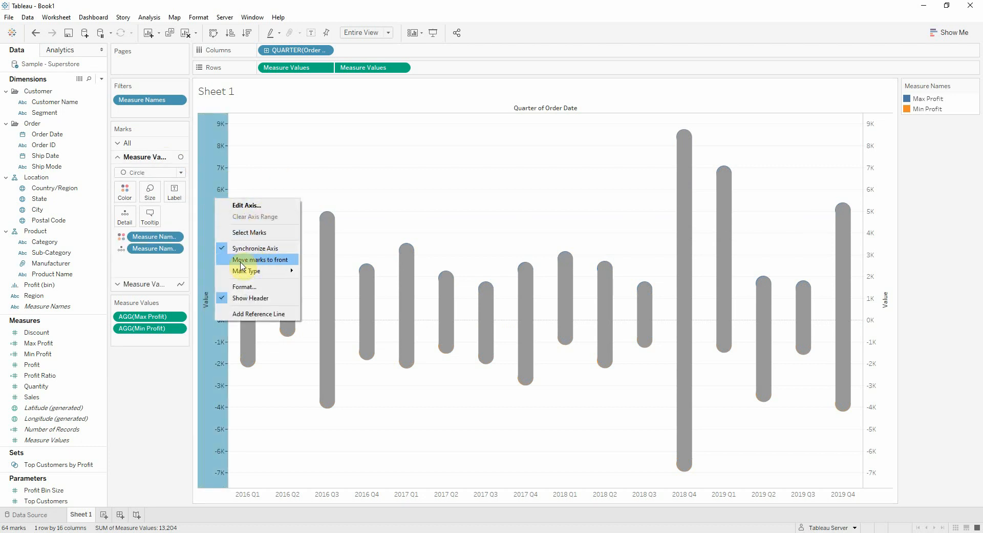
Move the circle marks to the front so they sit on top of the grey bars
click(258, 259)
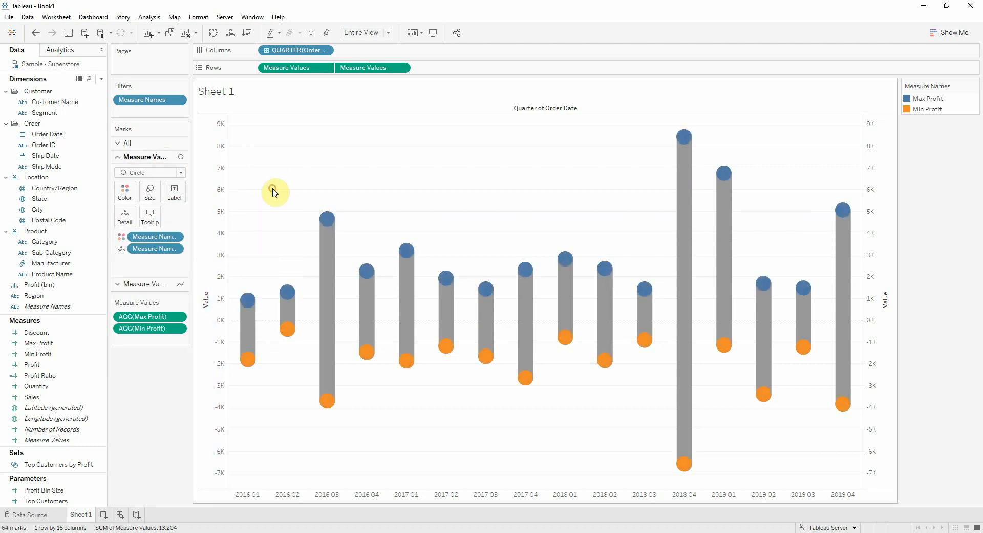
mouse_move(588, 345)
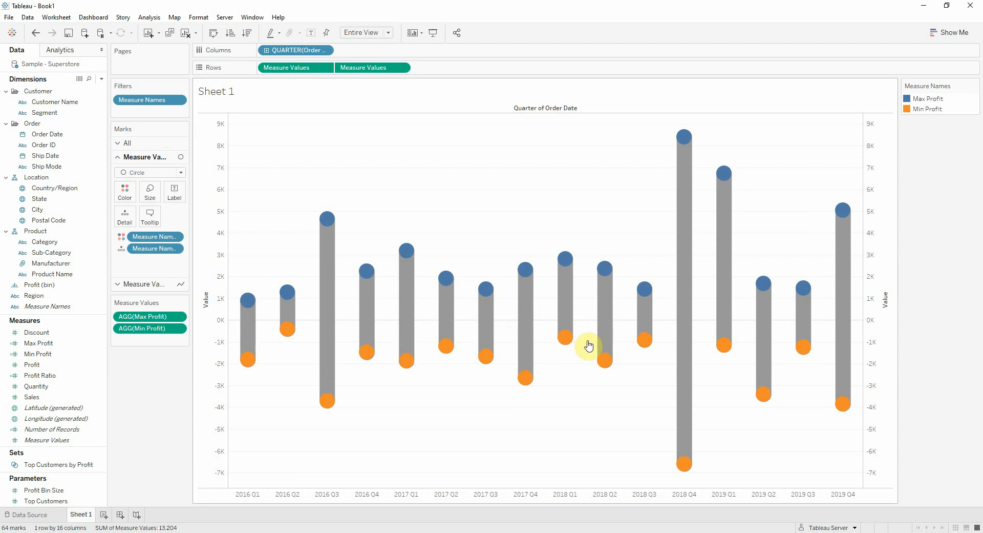
mouse_move(793, 180)
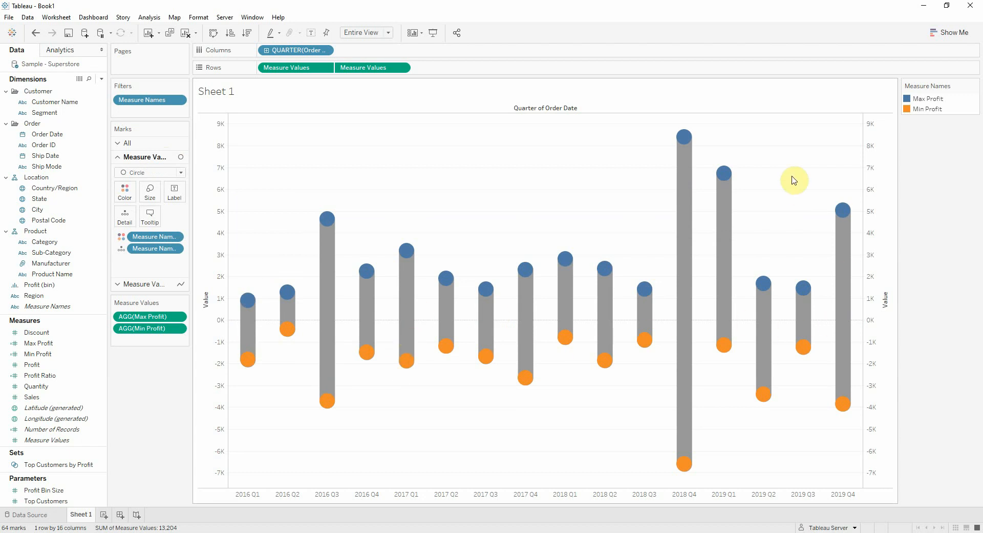